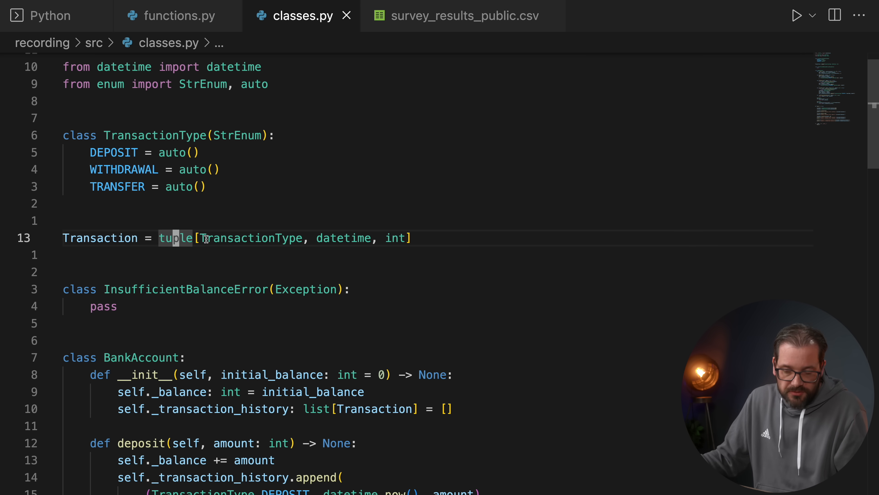
mouse_move(206, 238)
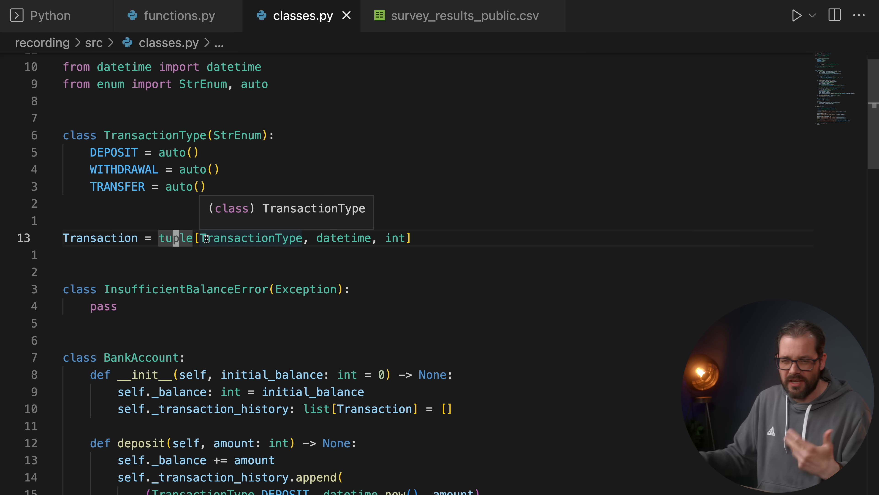
mouse_move(332, 244)
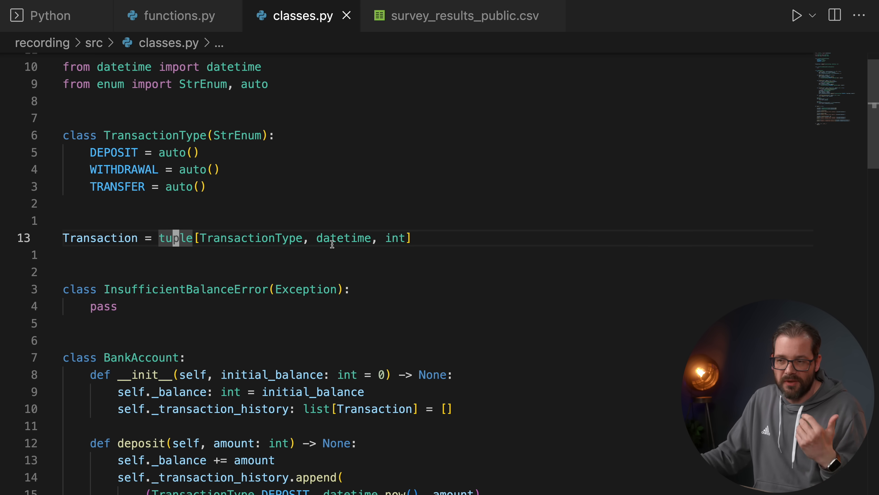
scroll(down, 3)
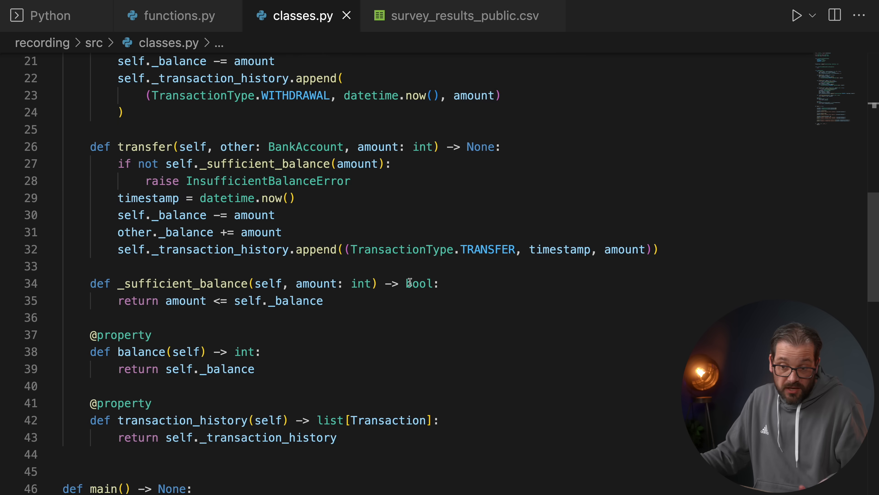
scroll(down, 3)
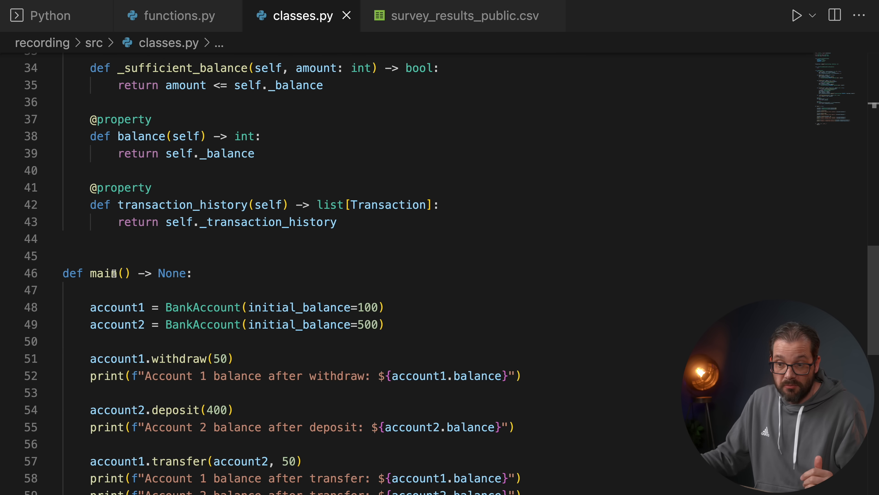